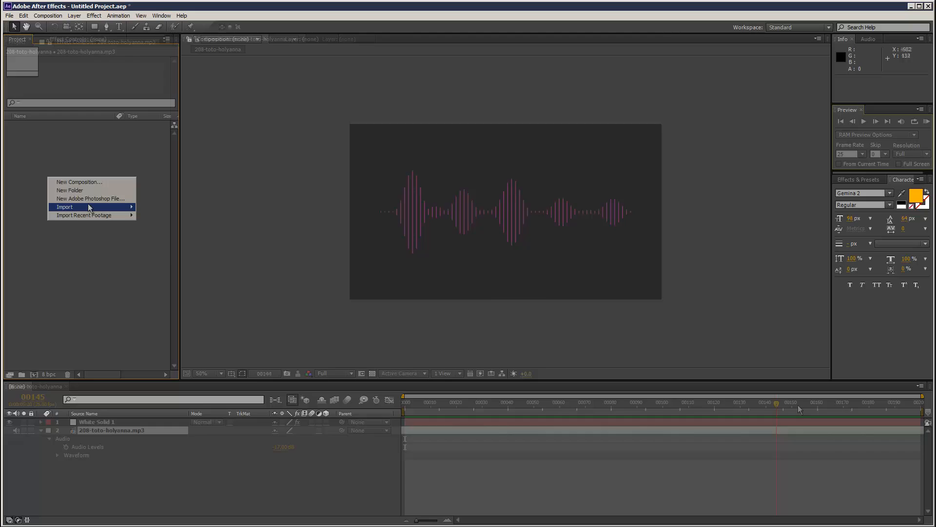
Bring up the import dialog listing the Toto MP3 tracks.
left_click(65, 206)
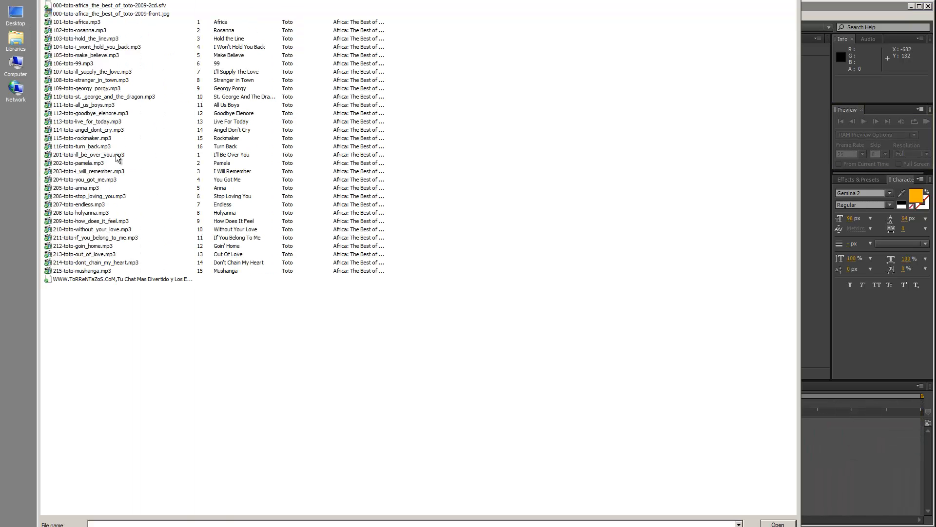
mouse_move(102, 220)
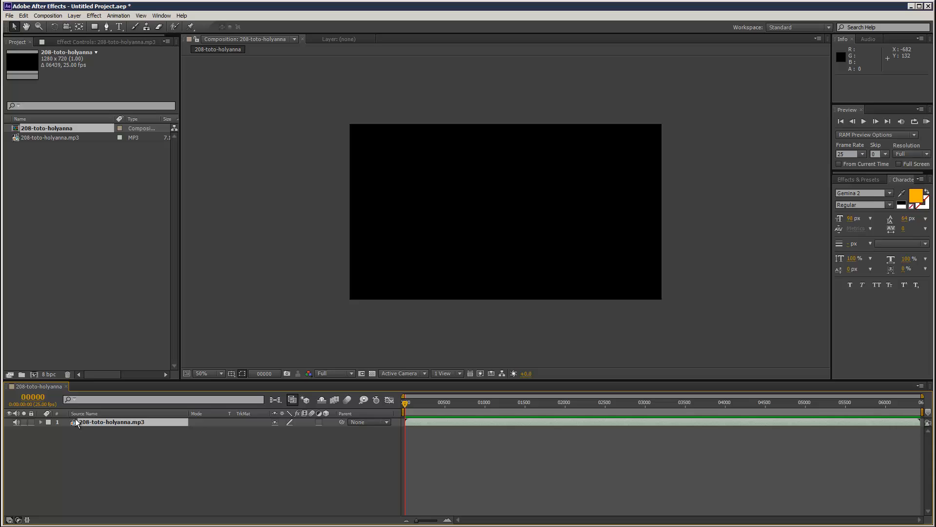
Reveal the MP3's audio properties, preview it and raise Audio Levels to -17 dB.
left_click(35, 422)
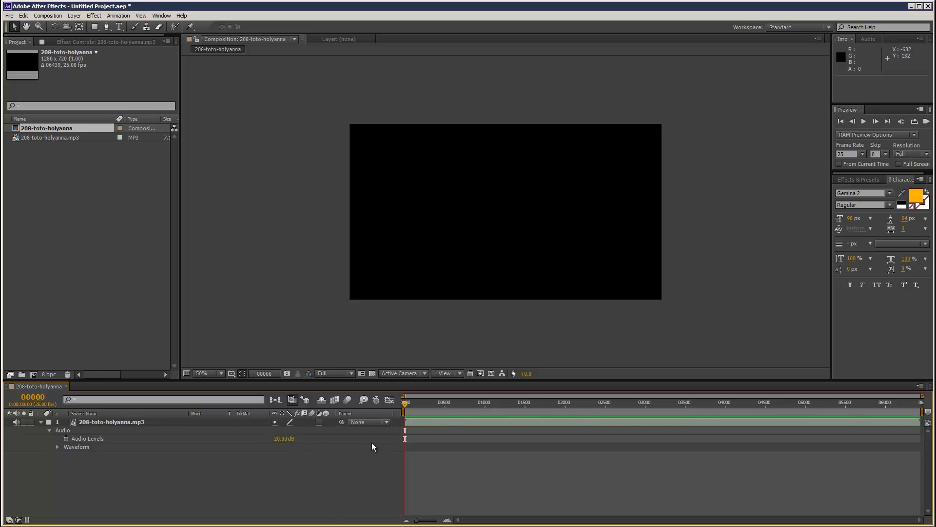
left_click(929, 122)
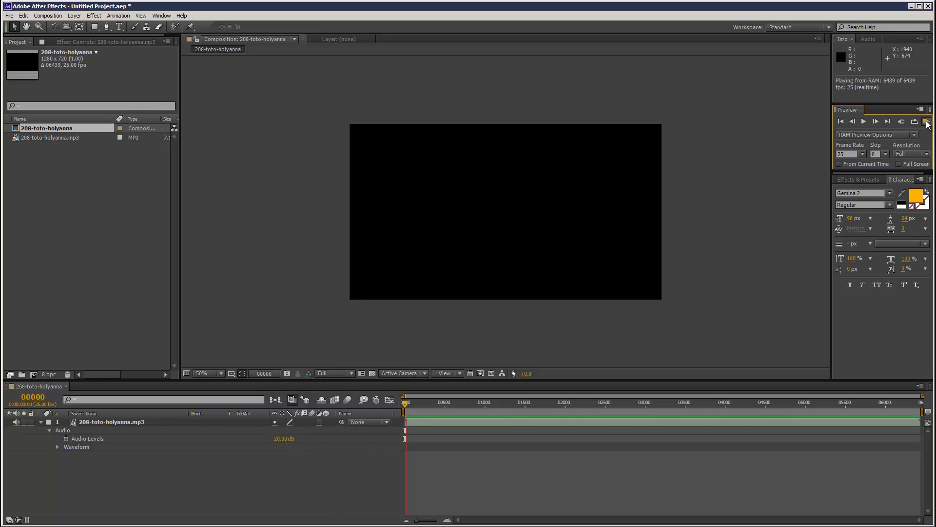
double_click(282, 439)
type("17")
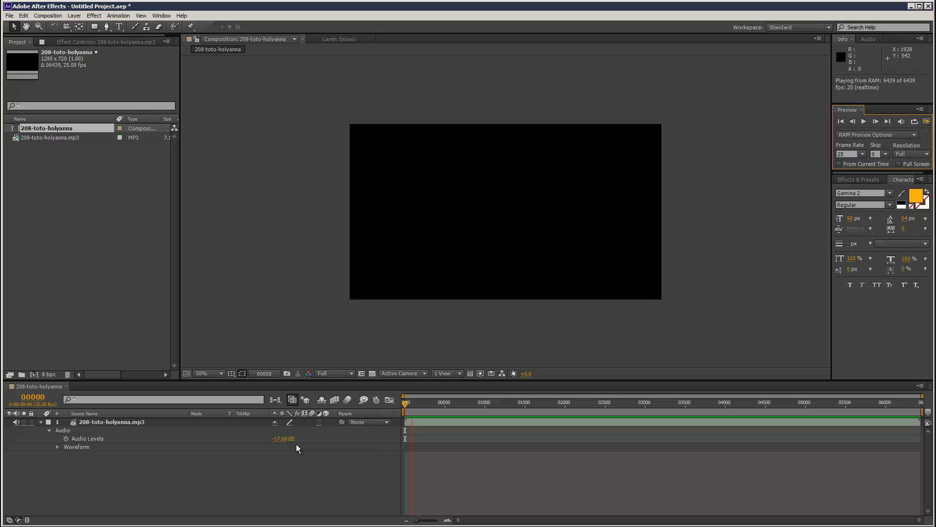
Set the composition duration to 200 frames in Composition Settings.
right_click(35, 387)
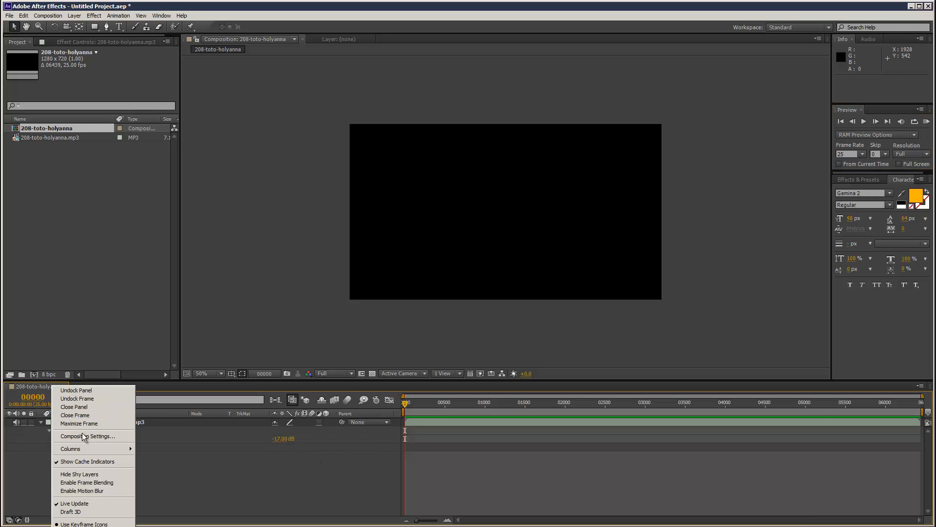
left_click(87, 436)
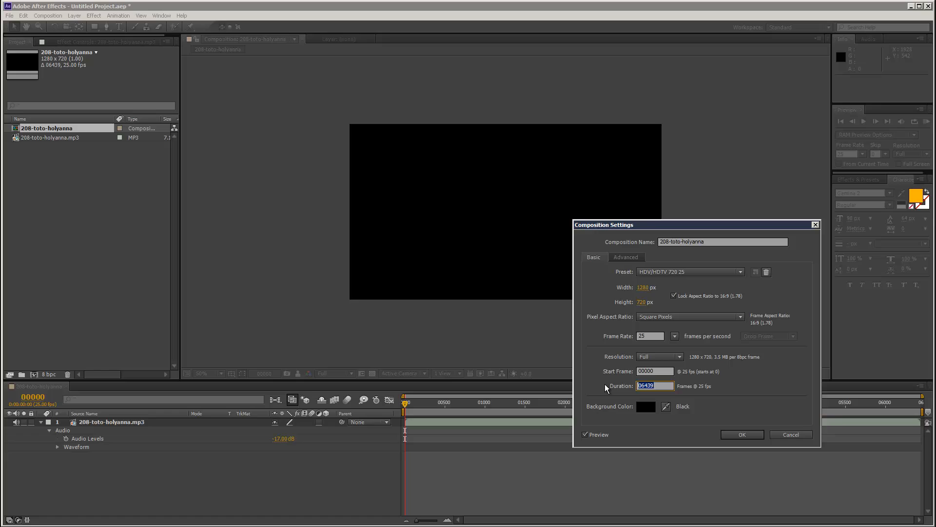
left_click(742, 435)
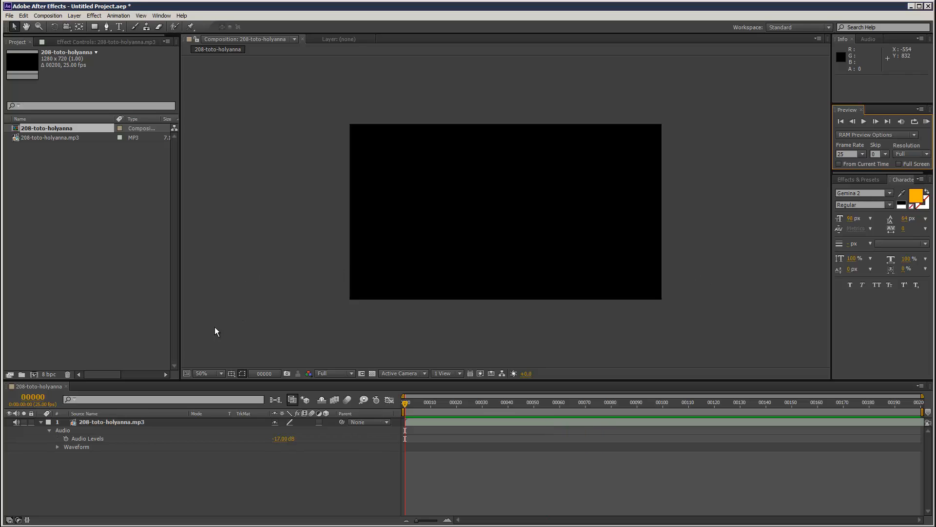
Add a white solid layer and apply the Audio Spectrum effect to it.
left_click(77, 16)
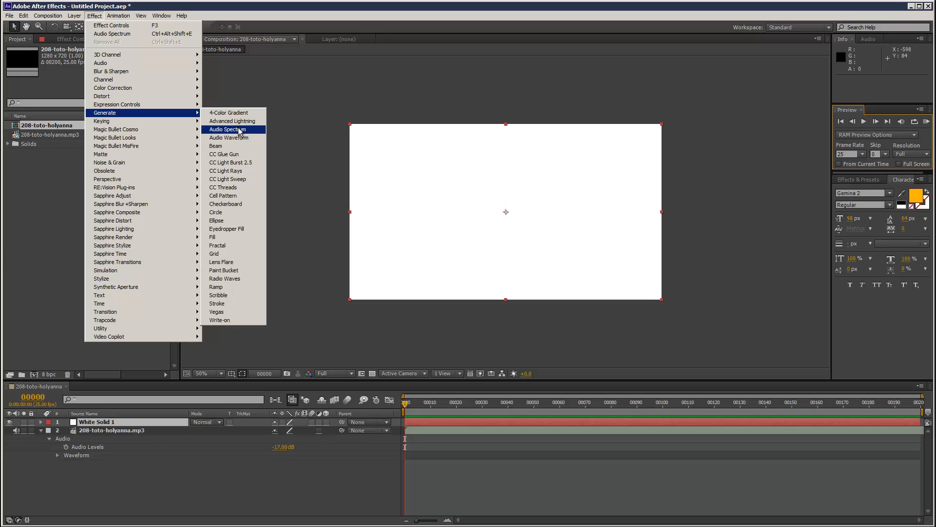
mouse_move(246, 143)
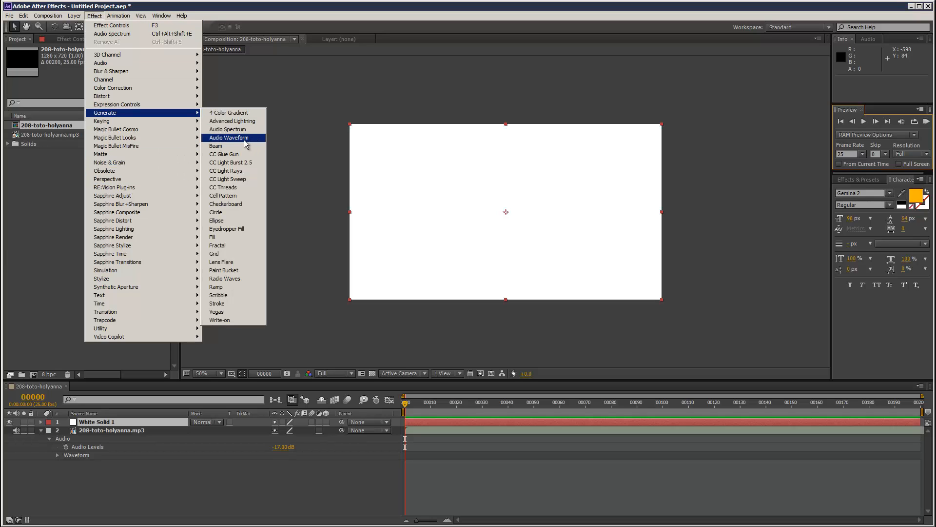
left_click(231, 137)
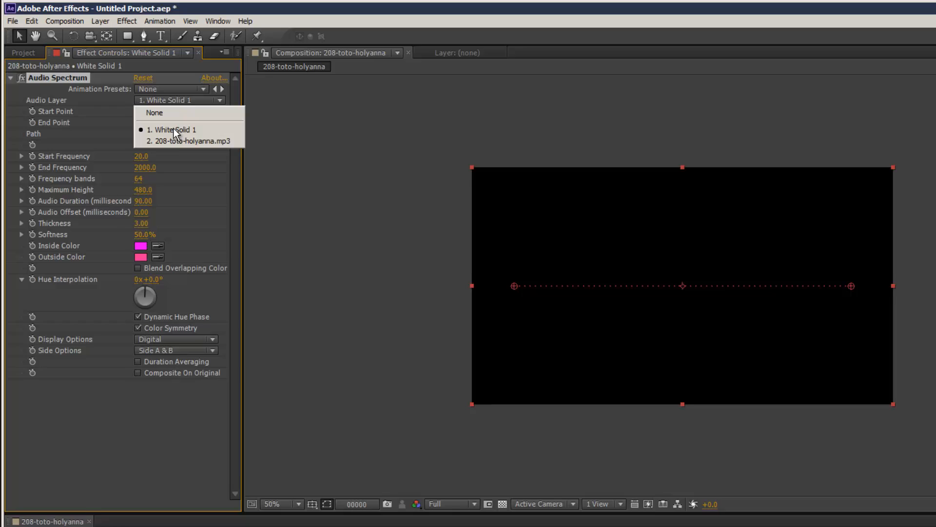
Point Audio Spectrum at the MP3, set End Frequency 301 and Maximum Height 2850, and preview.
left_click(182, 140)
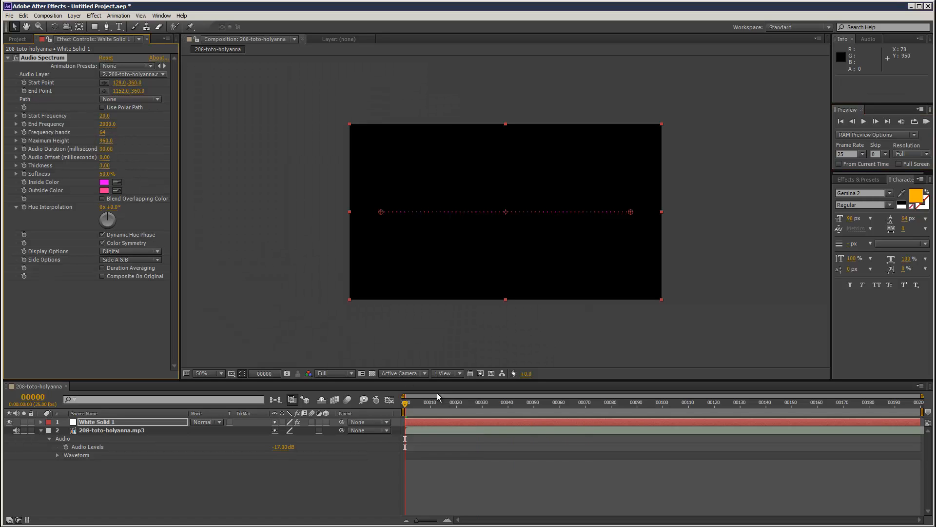
left_click(464, 402)
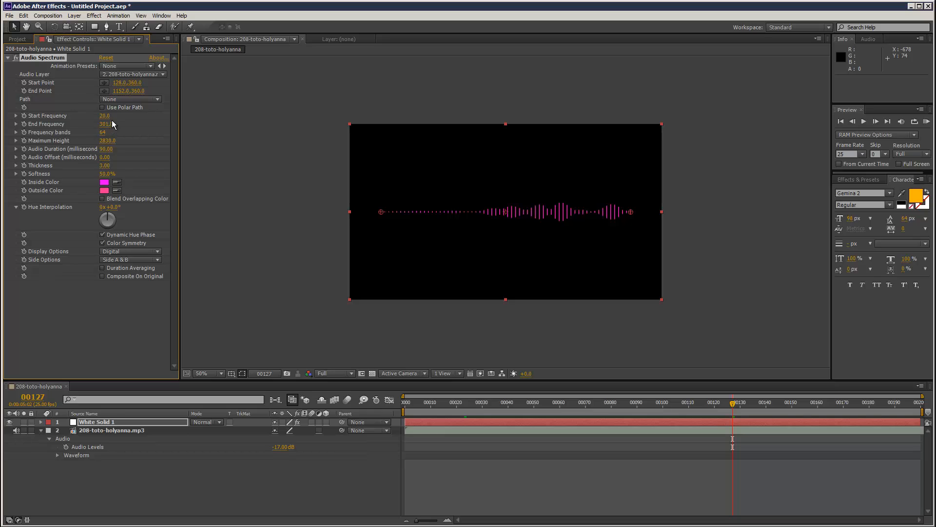
left_click(927, 122)
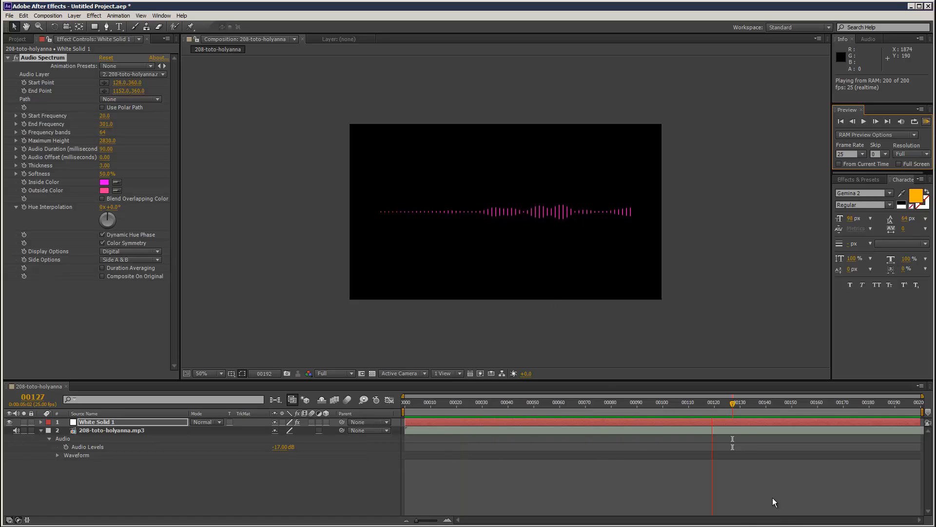
left_click(96, 422)
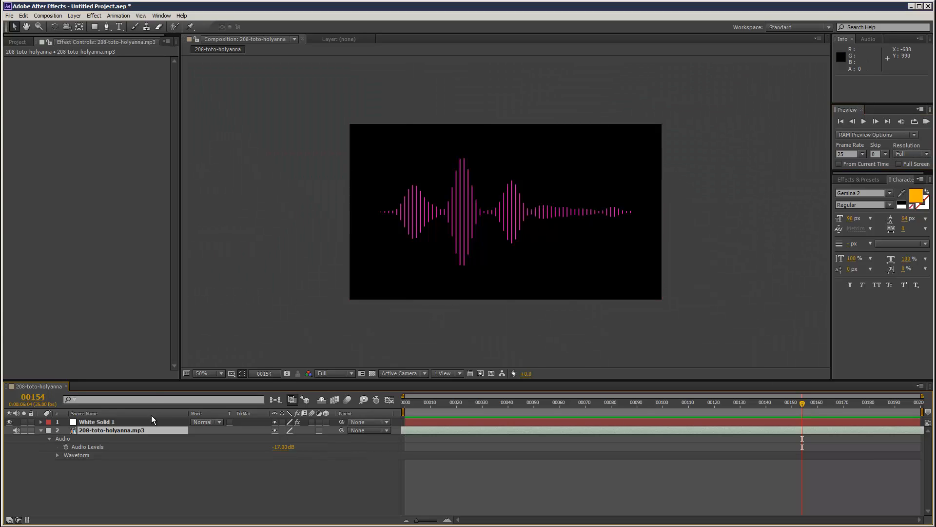
left_click(96, 421)
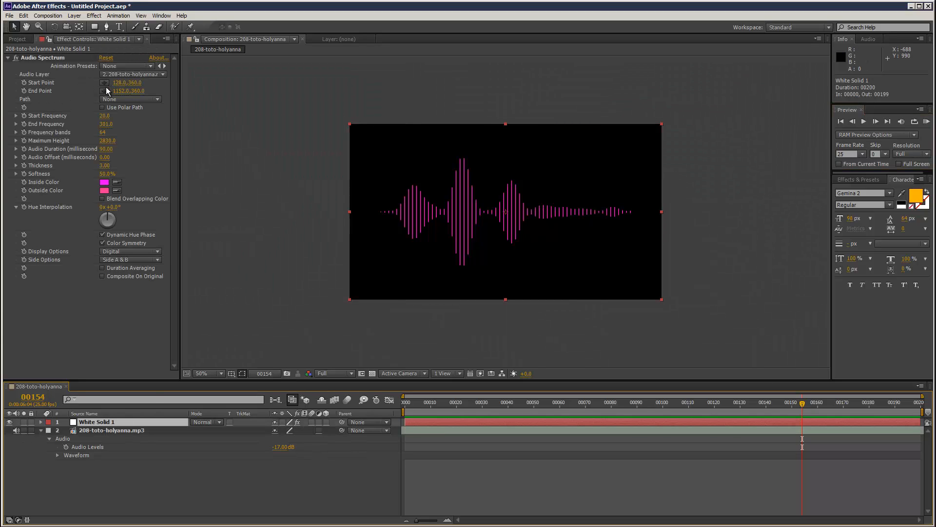
mouse_move(601, 204)
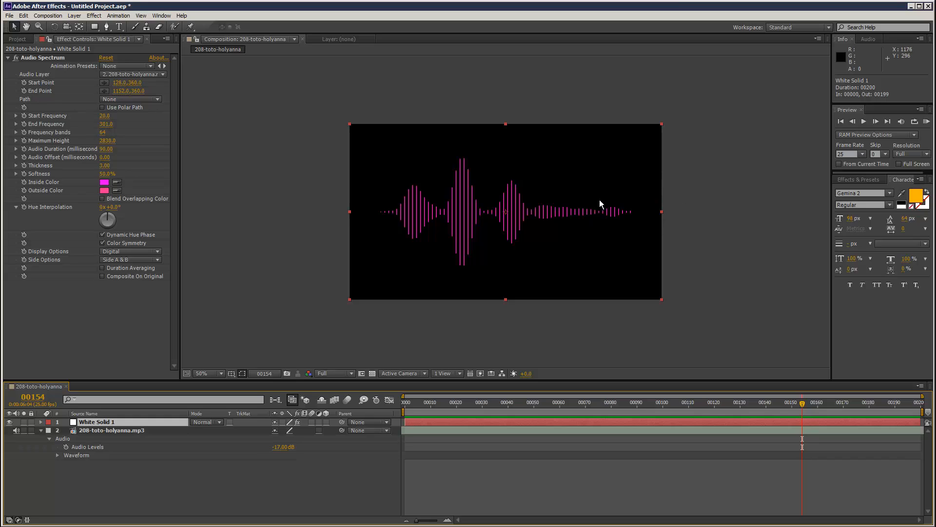
mouse_move(637, 232)
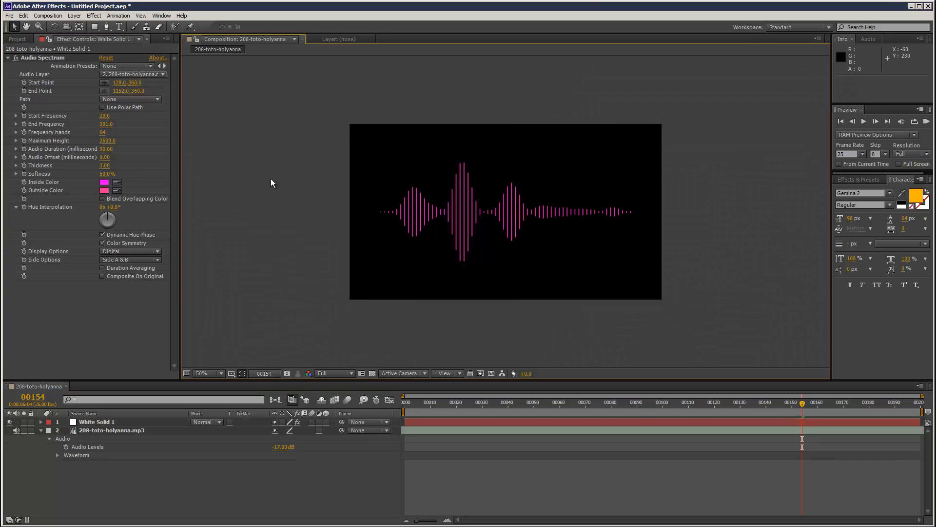
Delete the Audio Spectrum effect and apply Radio Waves to the solid instead.
left_click(36, 56)
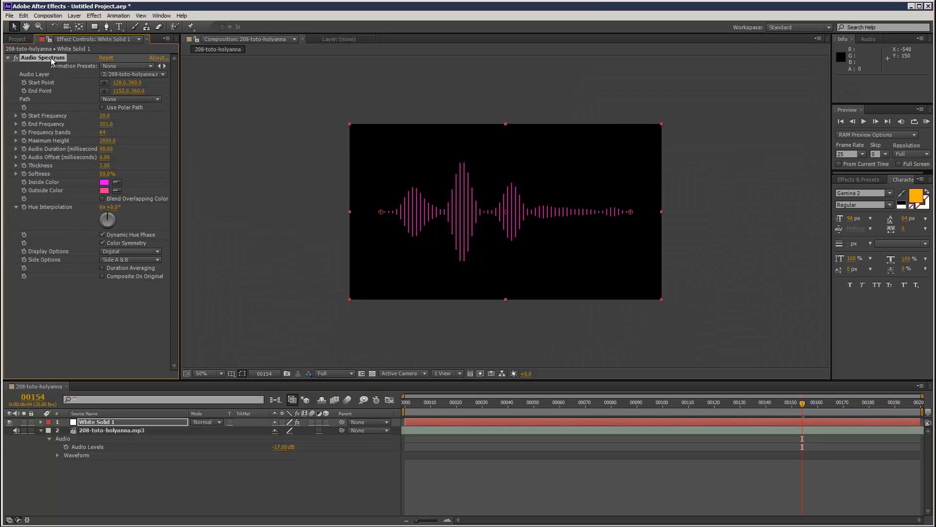
left_click(105, 16)
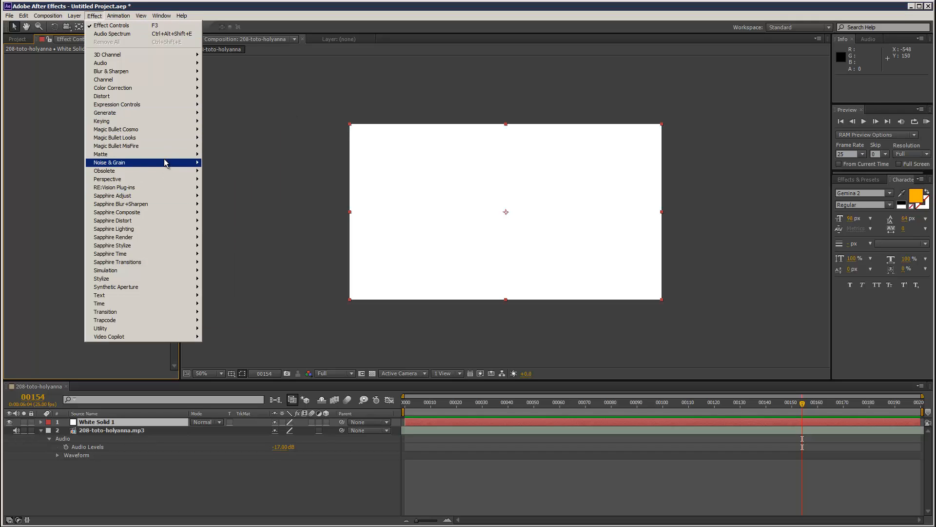
mouse_move(104, 113)
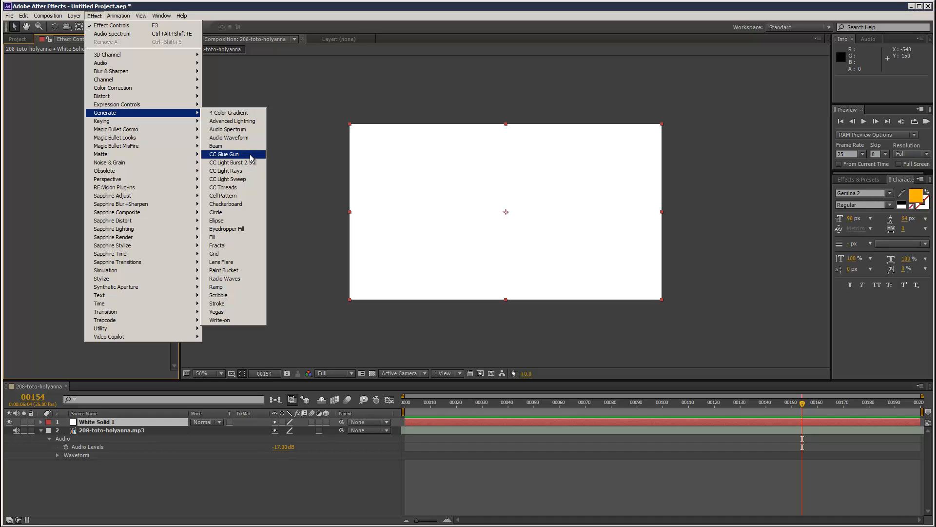
mouse_move(249, 203)
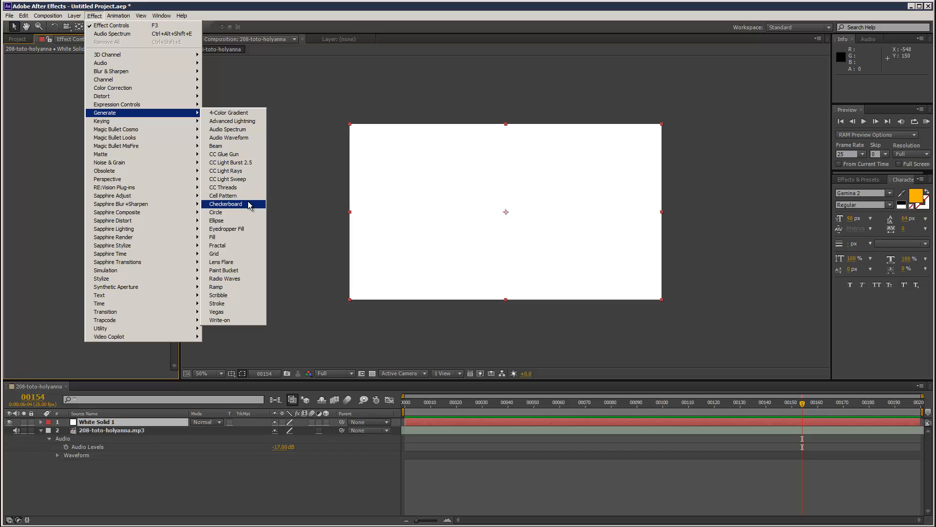
mouse_move(214, 253)
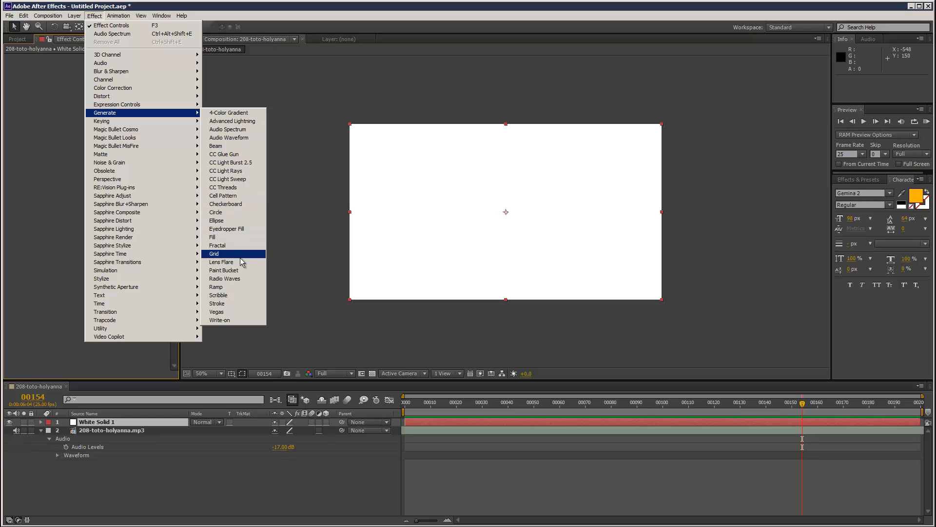
mouse_move(244, 279)
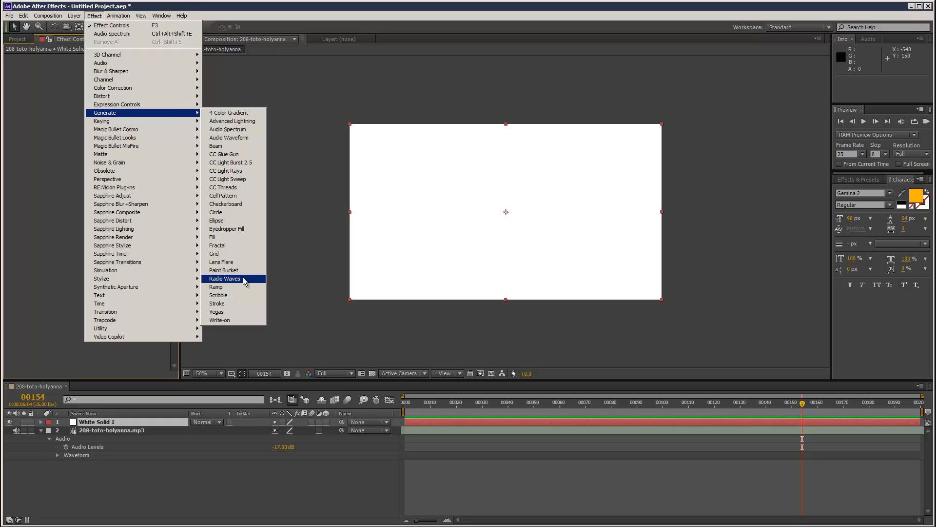
left_click(225, 279)
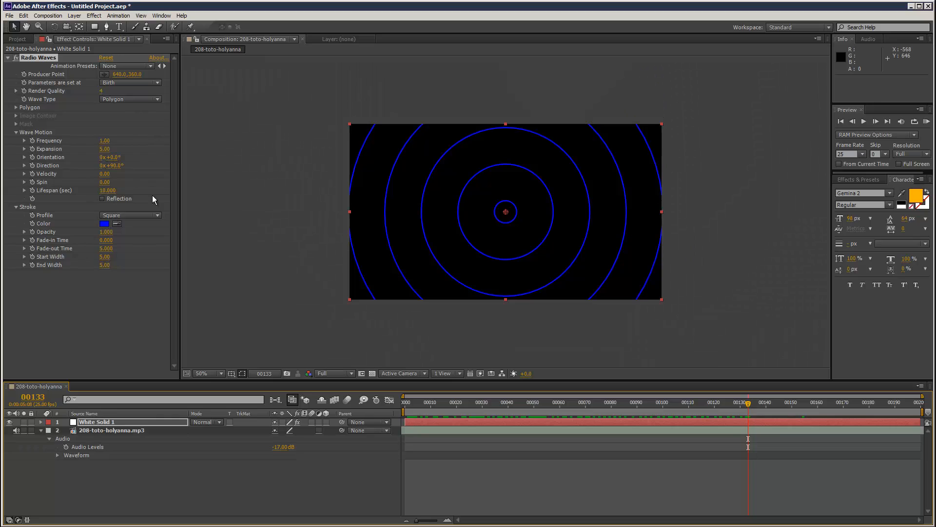
mouse_move(85, 189)
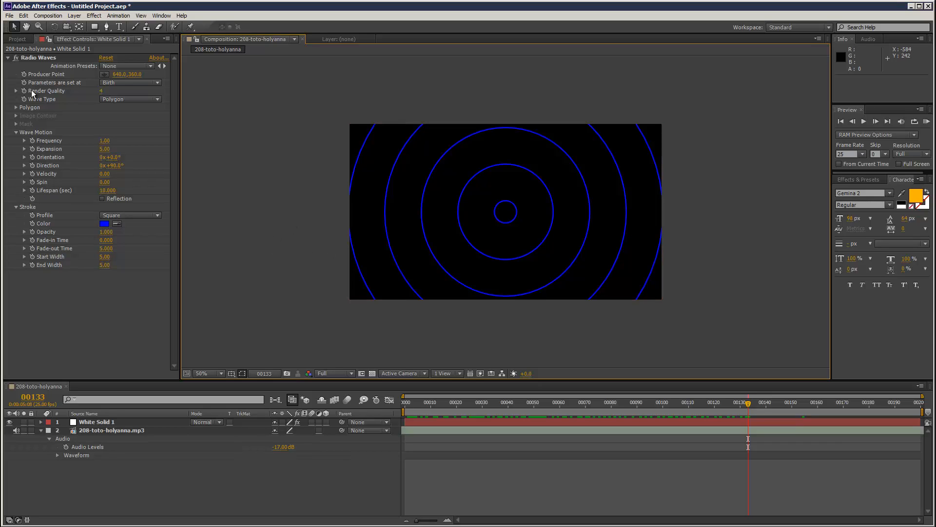
mouse_move(114, 435)
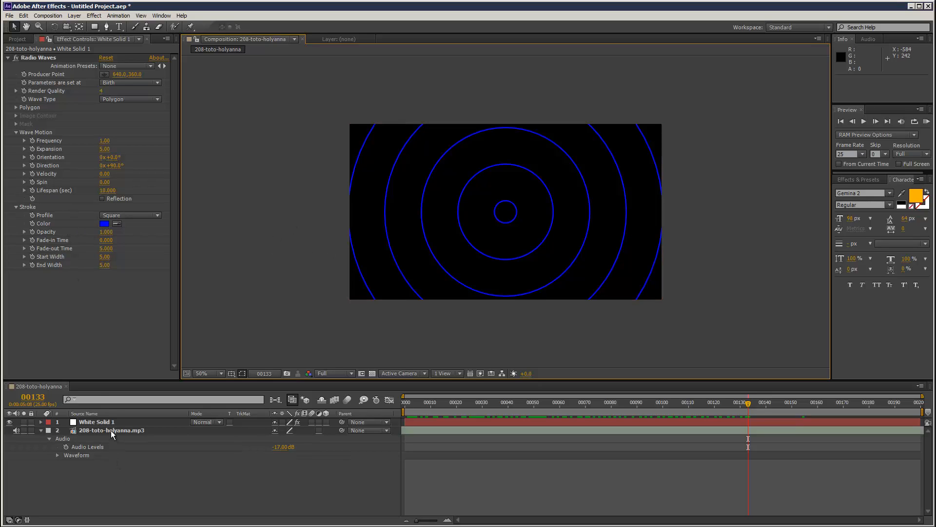
Convert the MP3's audio to an Audio Amplitude layer with channel slider keyframes.
right_click(111, 430)
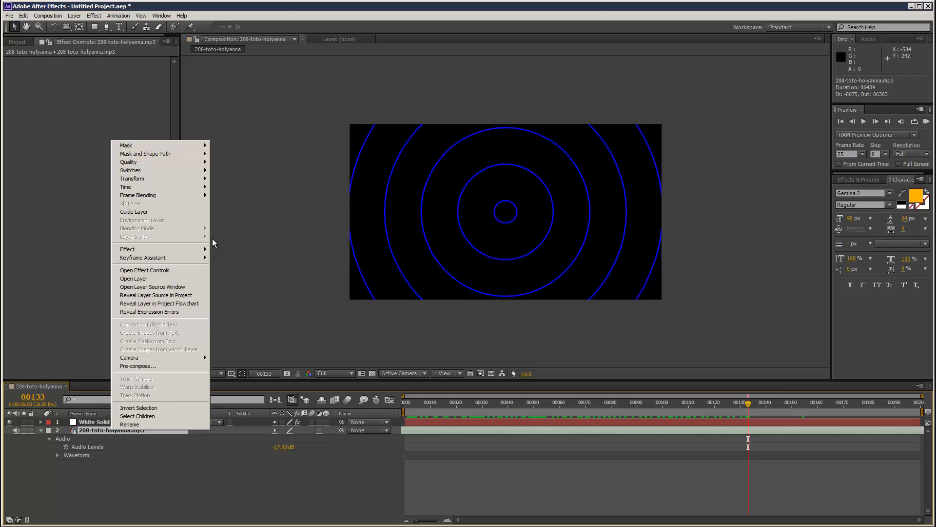
mouse_move(143, 258)
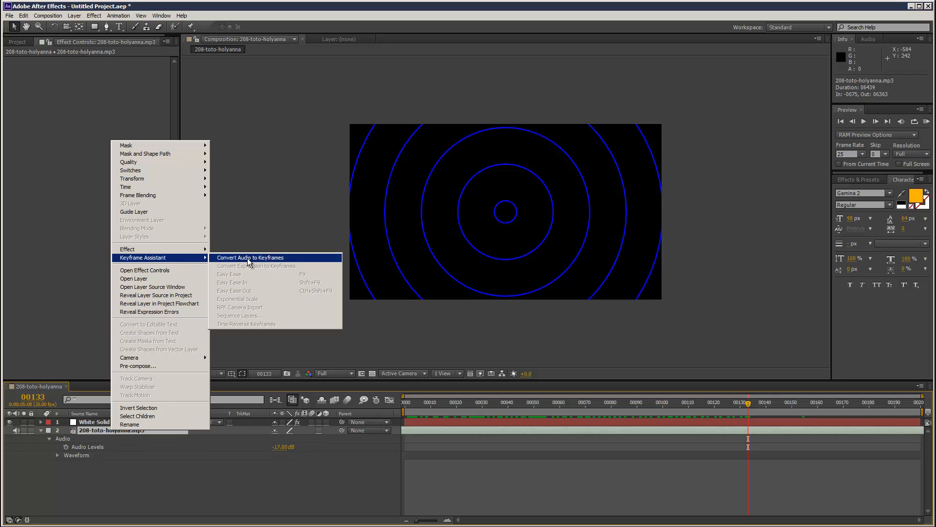
left_click(248, 257)
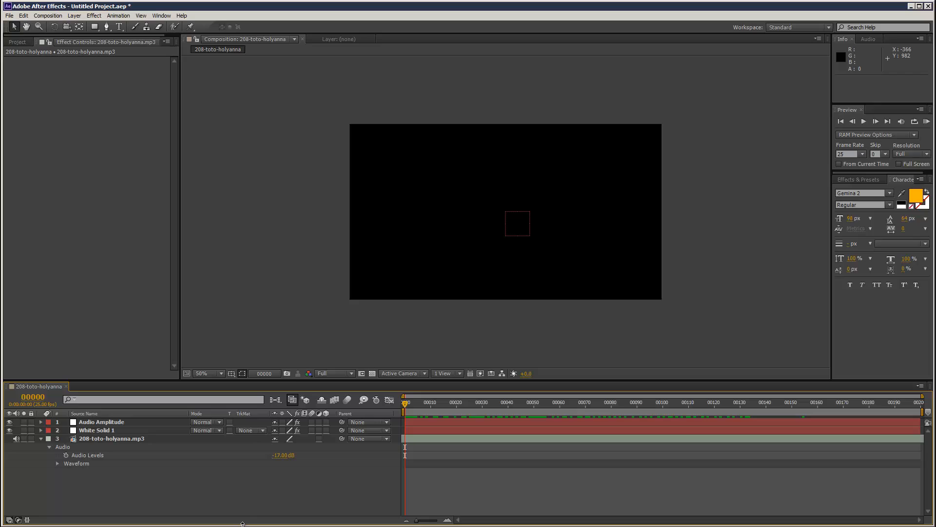
left_click(100, 421)
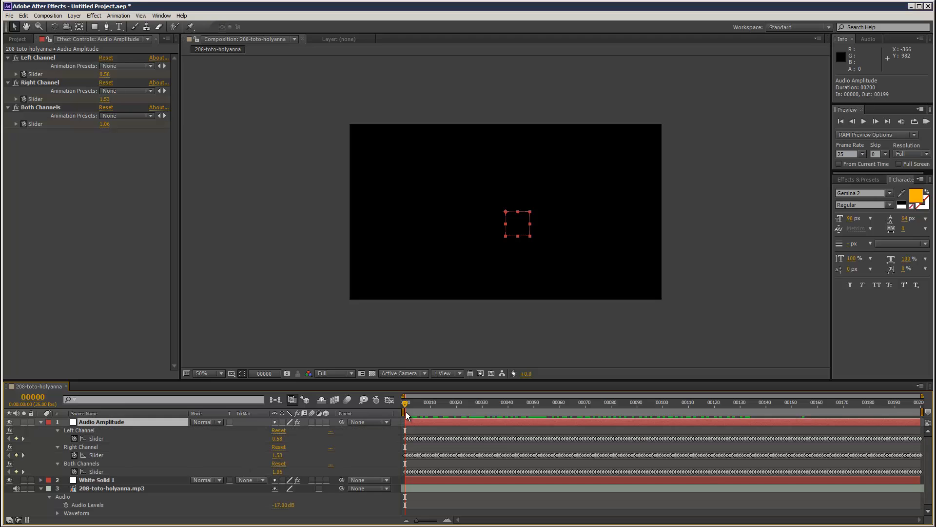
Scrub between frames to compare how the rings respond.
left_click(595, 402)
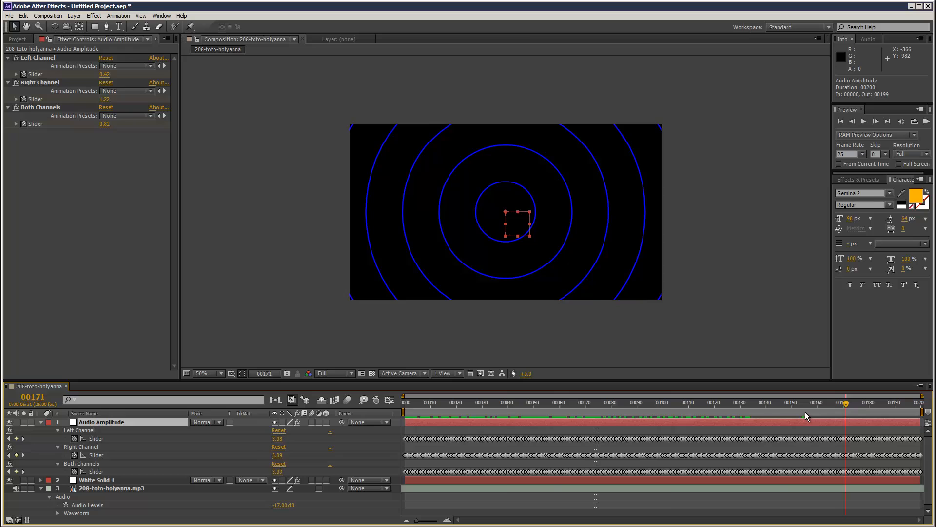
left_click(501, 402)
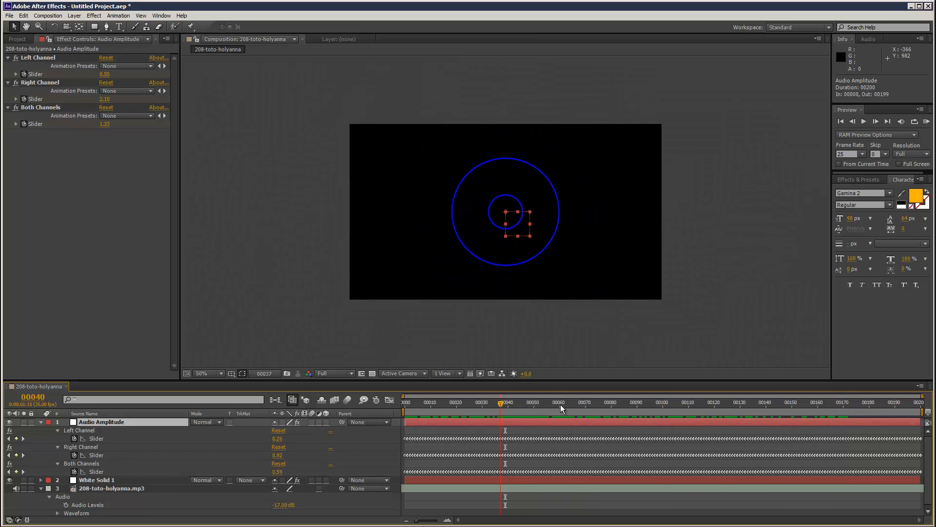
left_click(784, 402)
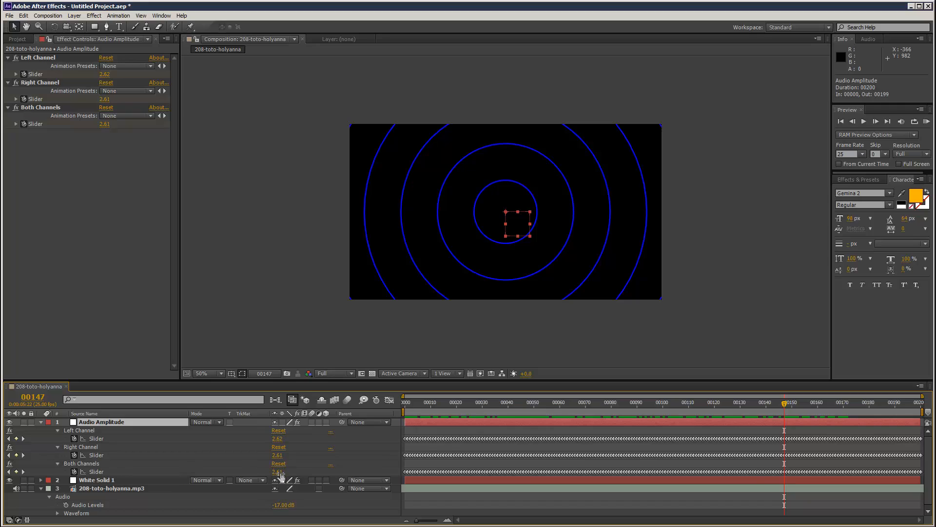
mouse_move(84, 434)
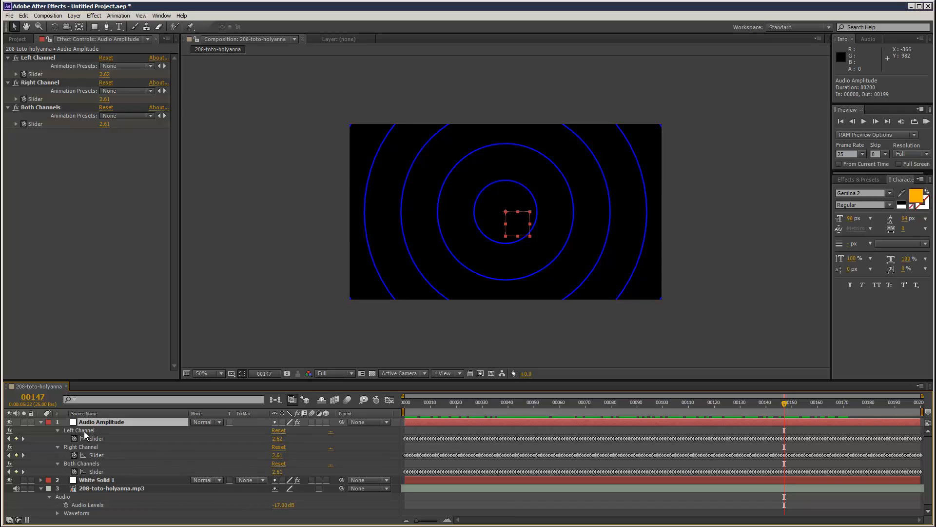
mouse_move(58, 433)
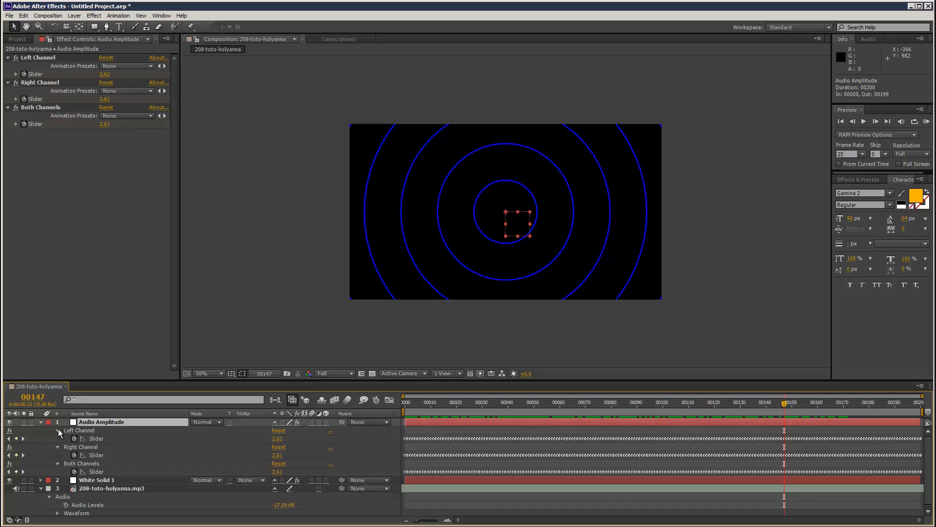
Delete Audio Amplitude, add Bass & Treble to the MP3 and regenerate the amplitude keyframes.
left_click(56, 430)
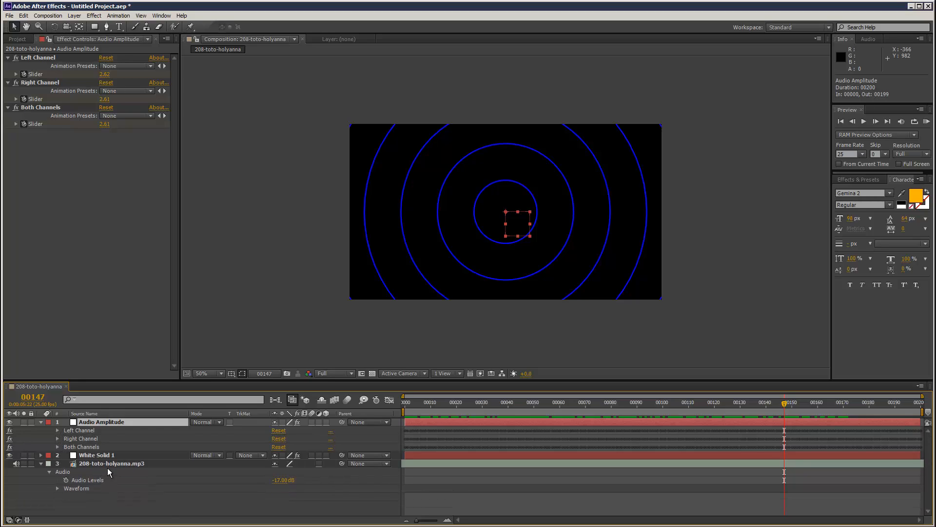
left_click(112, 463)
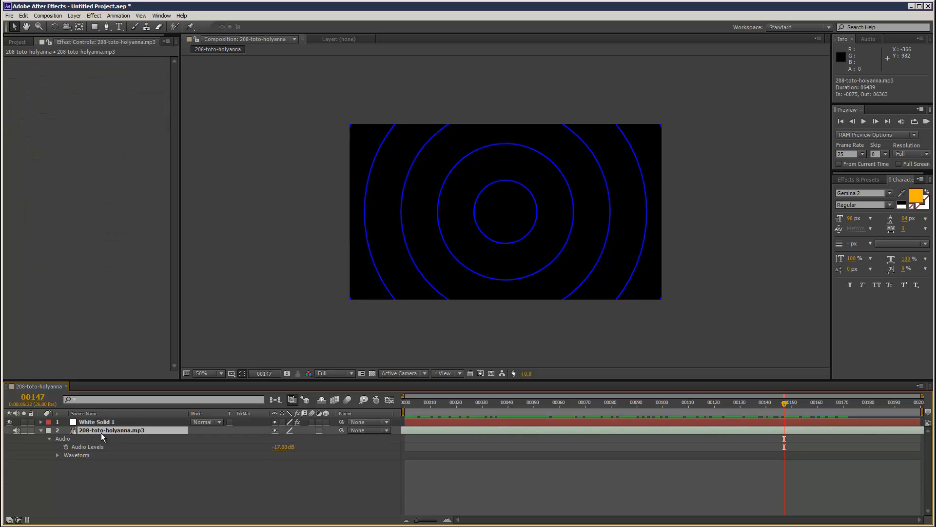
left_click(96, 16)
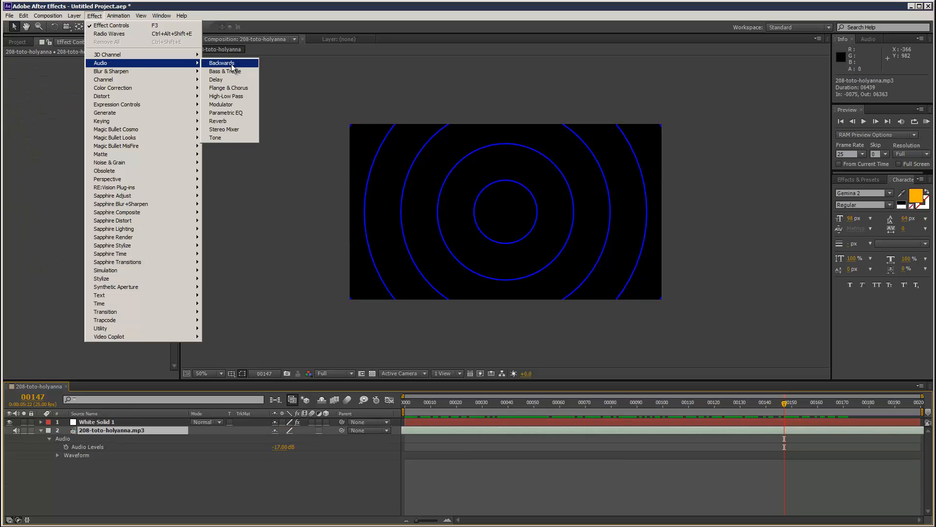
left_click(224, 71)
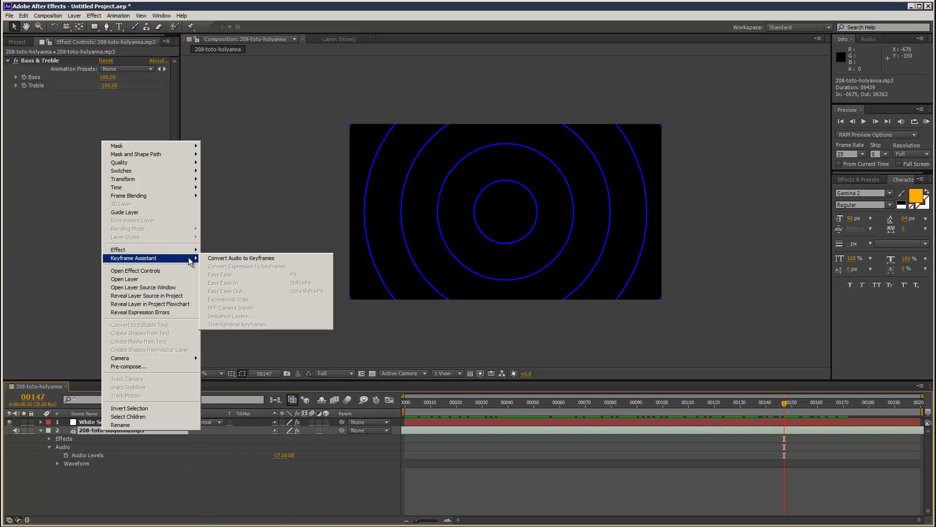
mouse_move(232, 258)
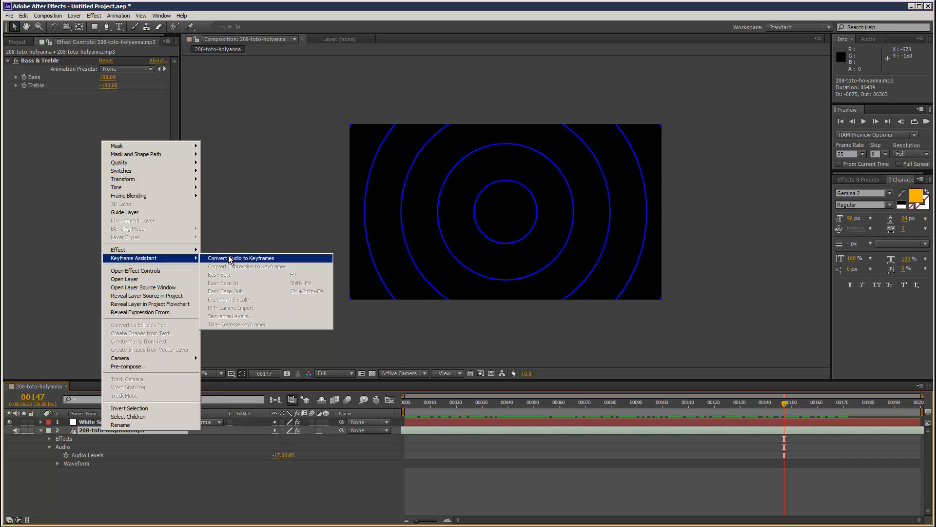
left_click(240, 258)
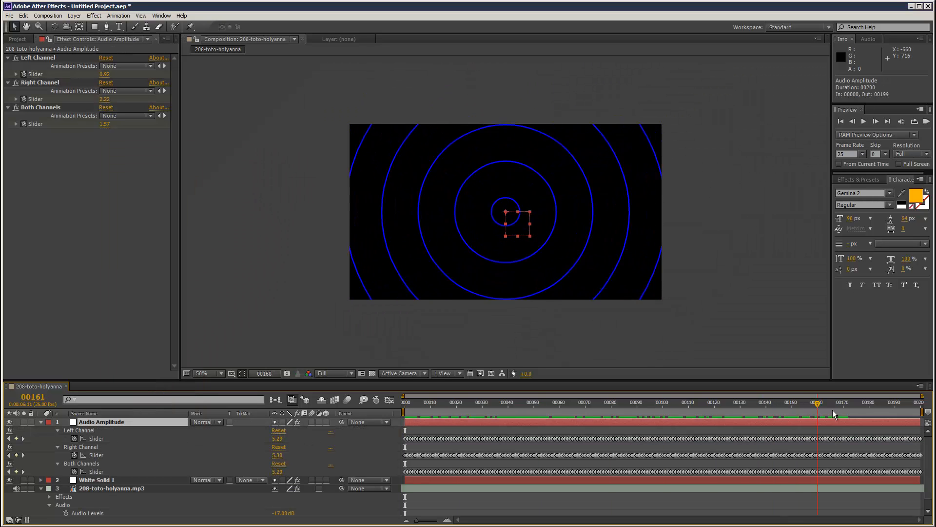
Expression-link Radio Waves Frequency and Expansion to the Both Channels slider.
left_click(519, 402)
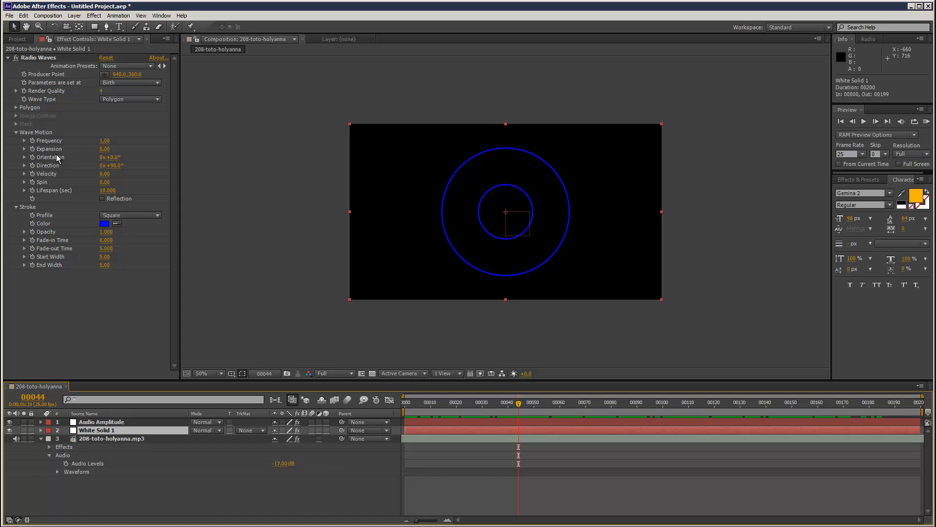
mouse_move(85, 472)
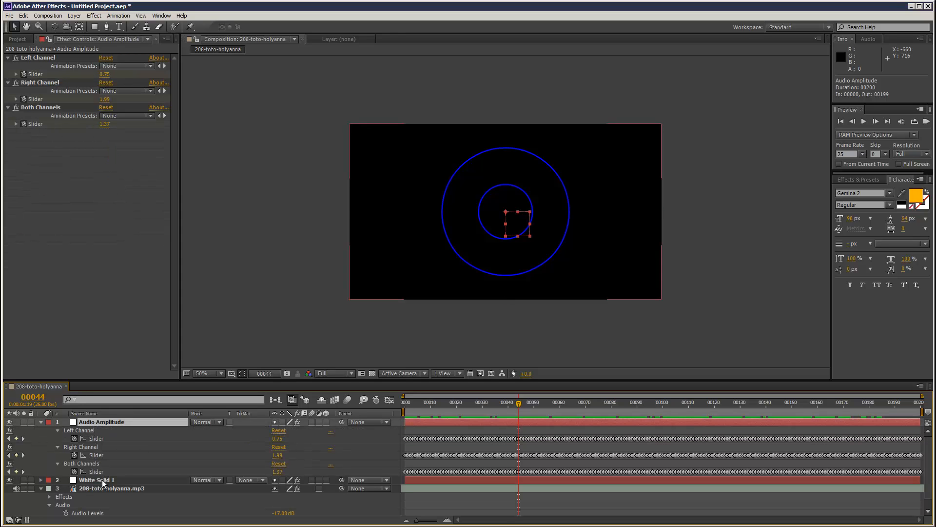
left_click(94, 480)
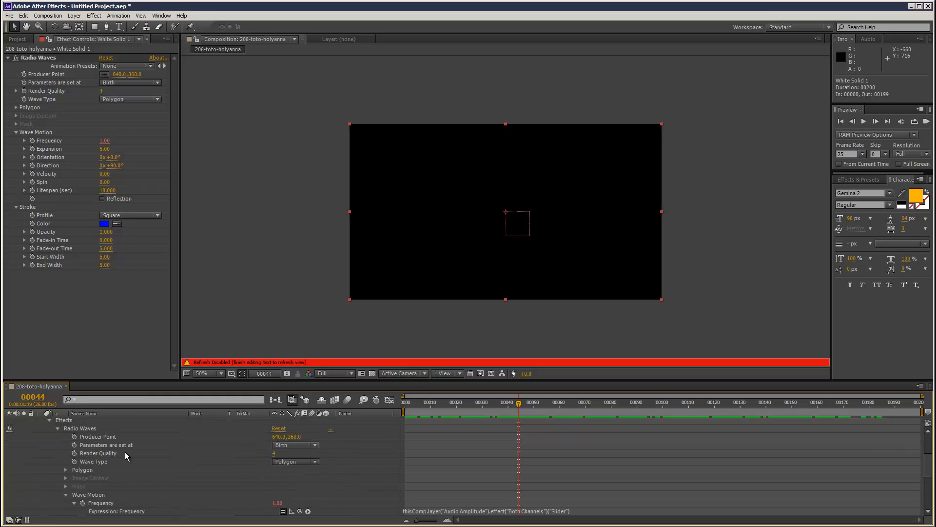
left_click(573, 402)
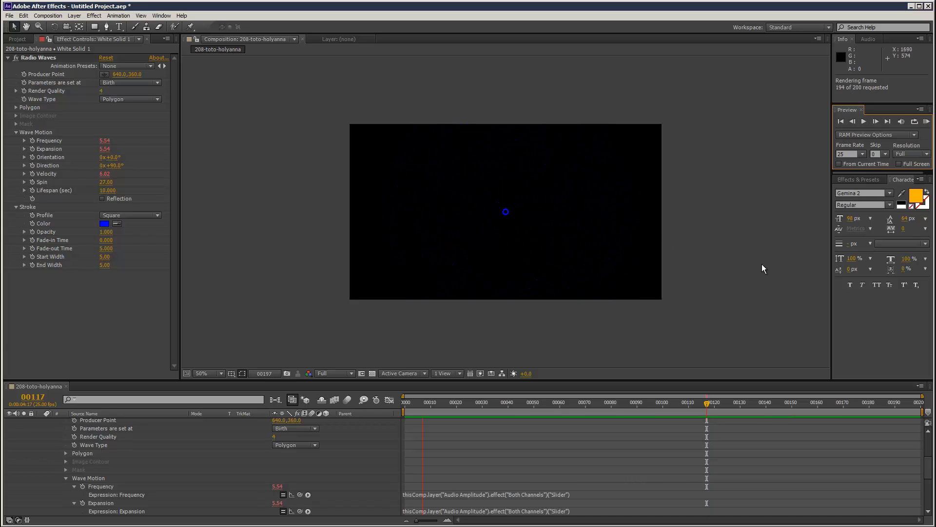
Delete the Radio Waves effect, leaving the solid plain white.
left_click(864, 121)
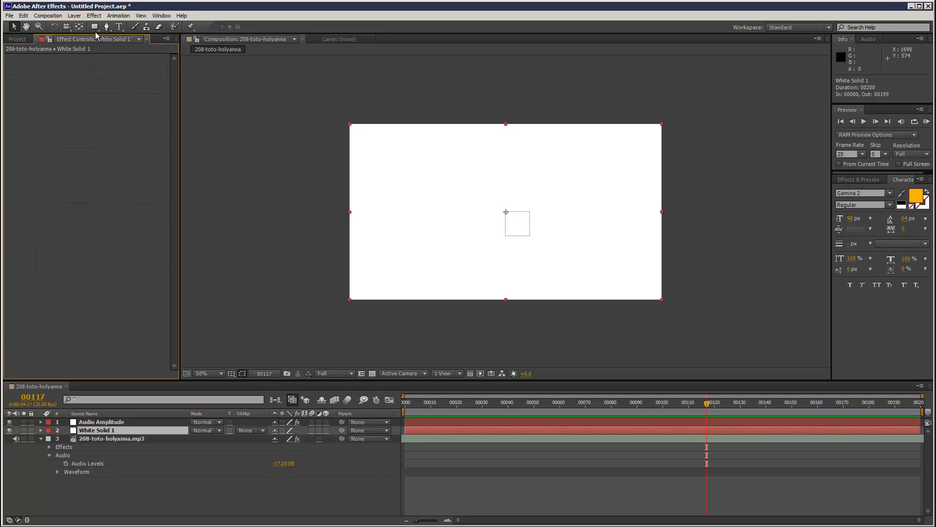
Add Generate > Beam to the white solid and start a Length expression aimed at Audio Amplitude.
left_click(100, 16)
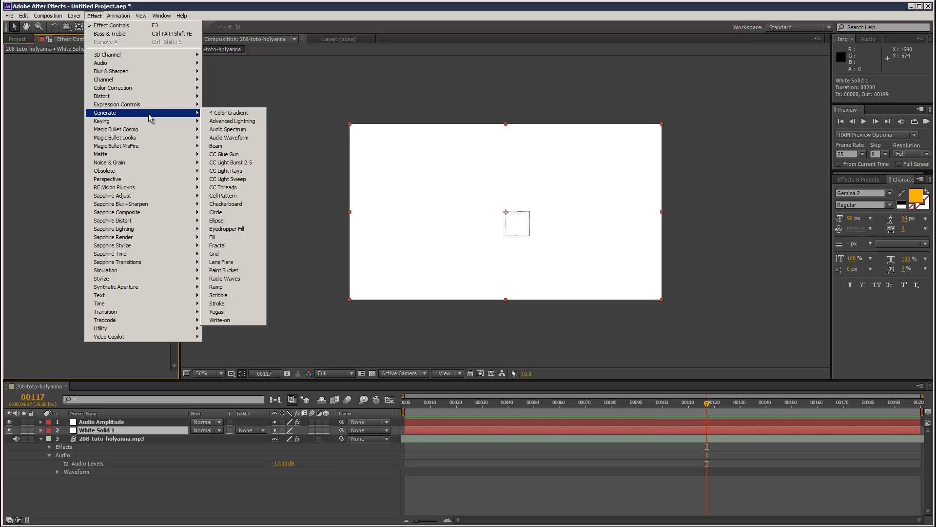
mouse_move(216, 146)
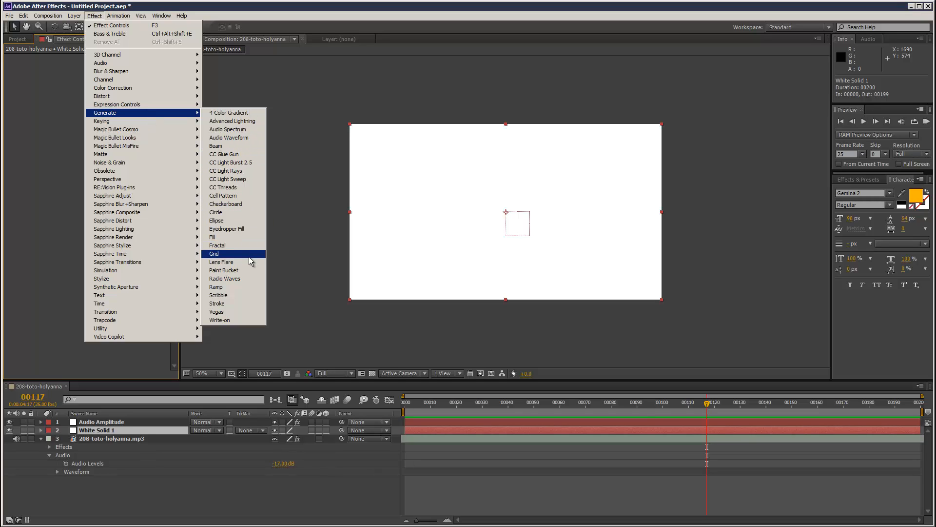
mouse_move(248, 289)
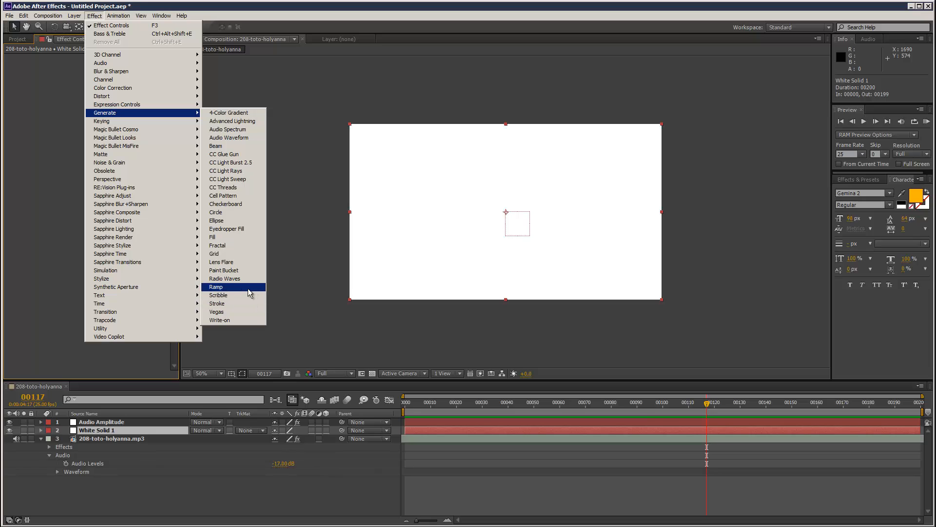
mouse_move(233, 146)
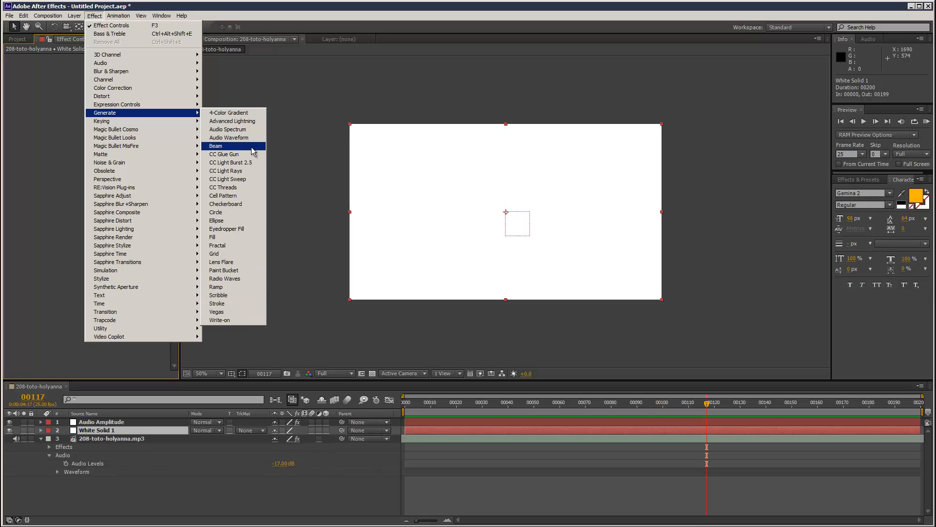
left_click(225, 147)
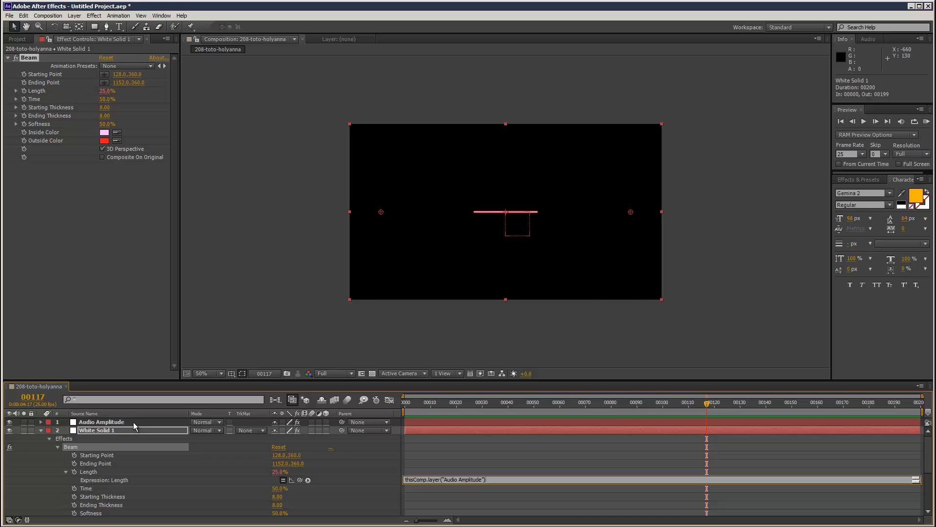
left_click(101, 421)
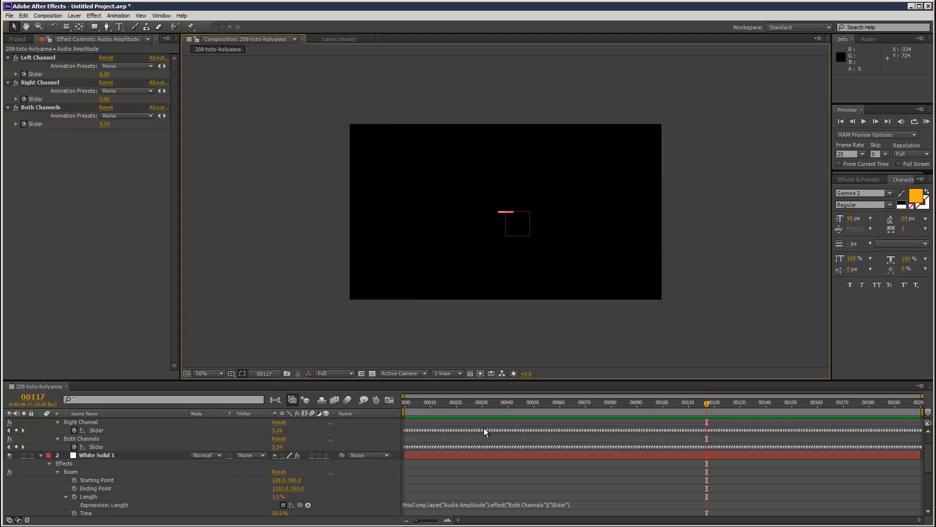
Link Length to the Both Channels slider times 5 and scrub to watch the beam pulse.
left_click(792, 402)
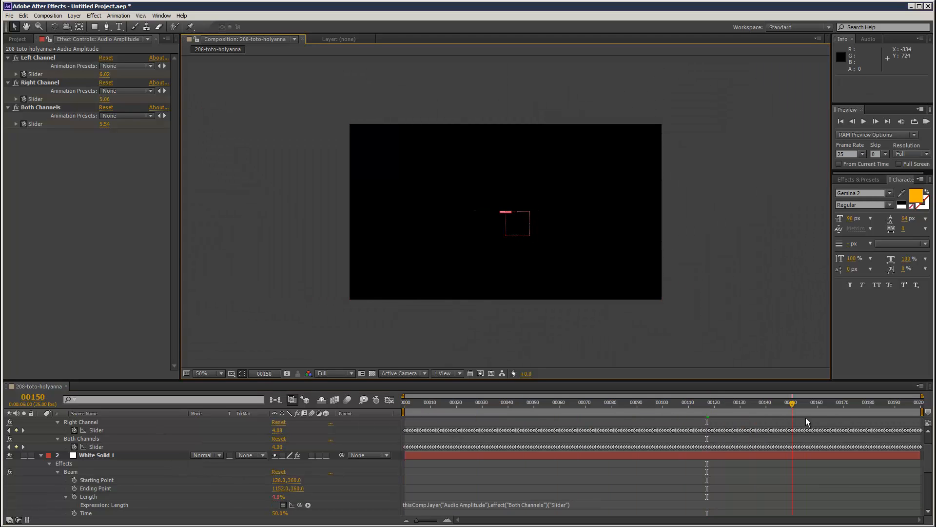
left_click(718, 402)
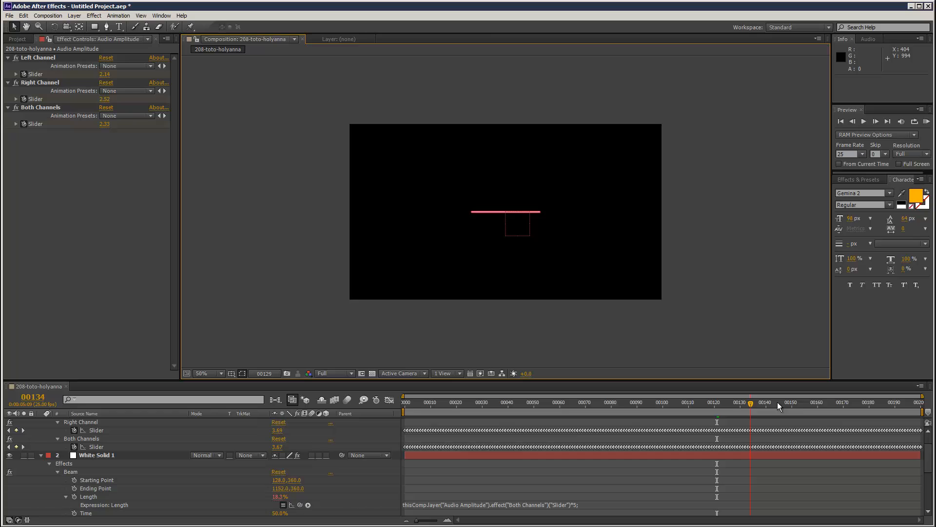
left_click(801, 402)
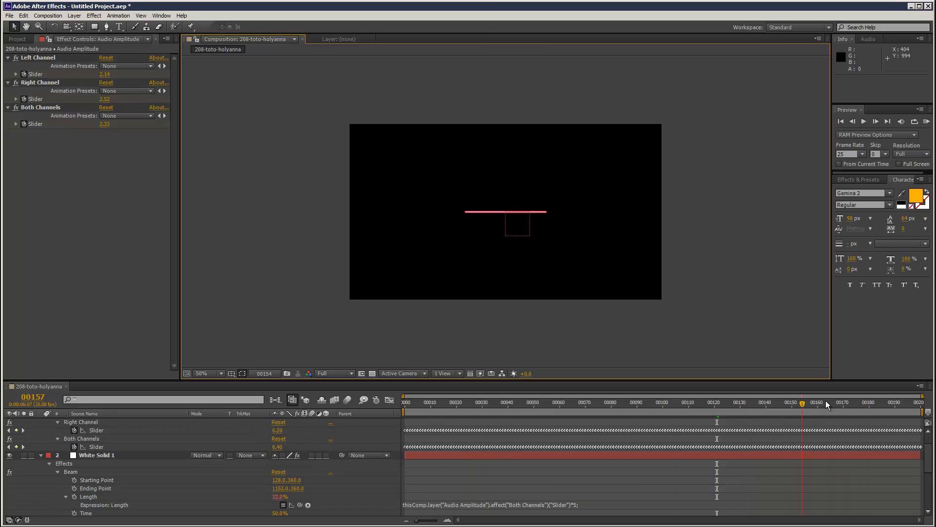
left_click_drag(803, 402, 755, 402)
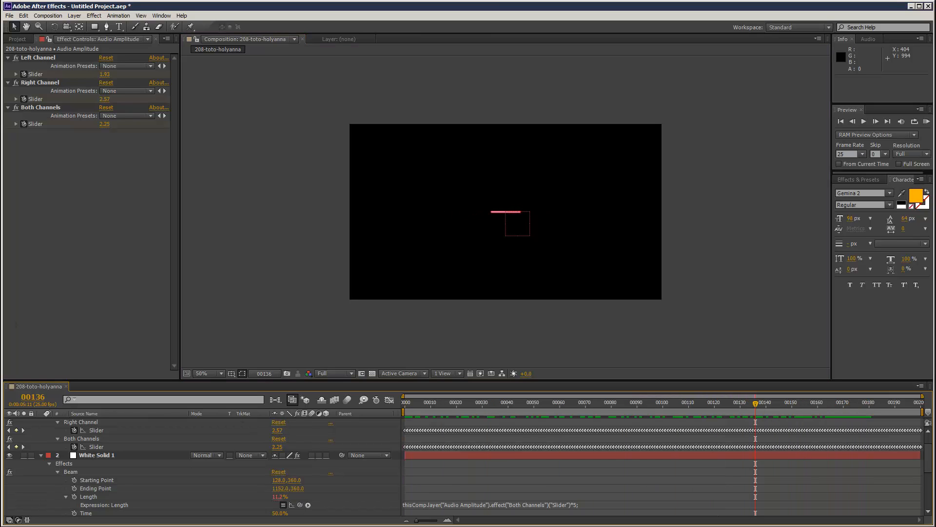